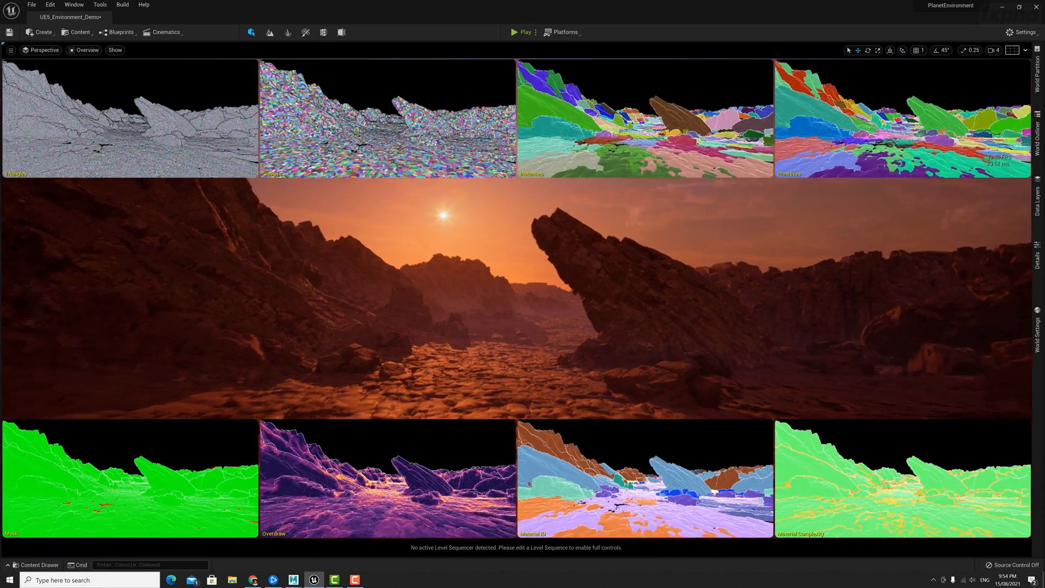
click(35, 564)
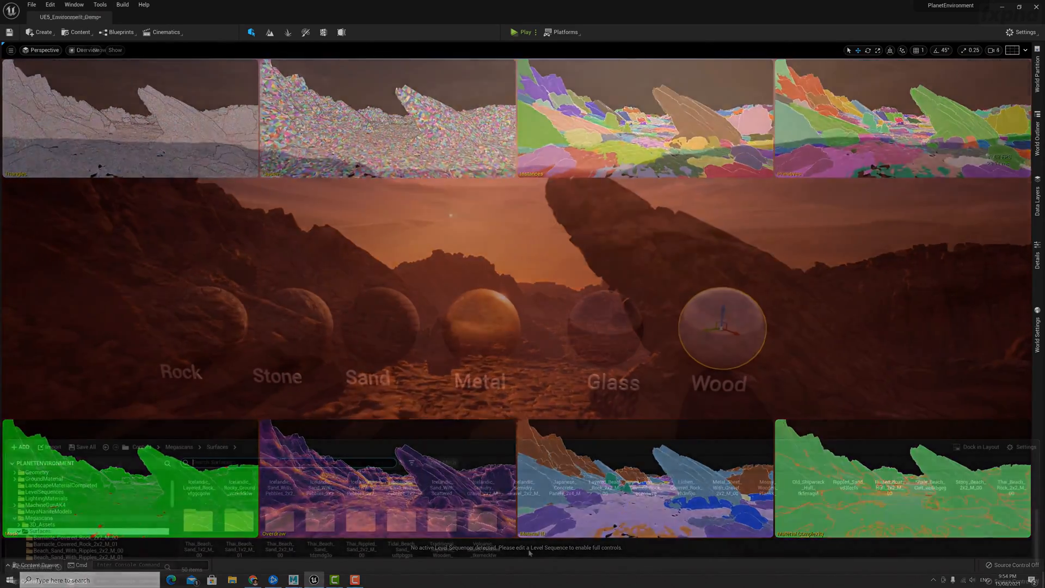